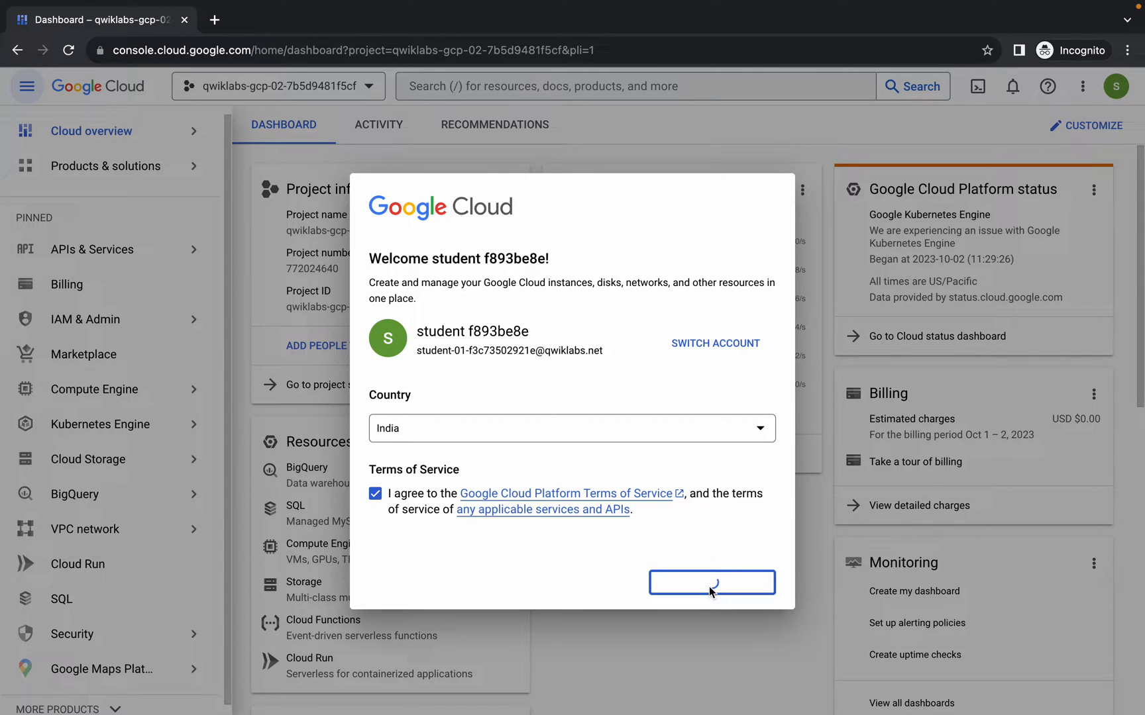
Agree to the Terms of Service and launch a Cloud Shell session for the lab project.
left_click(712, 583)
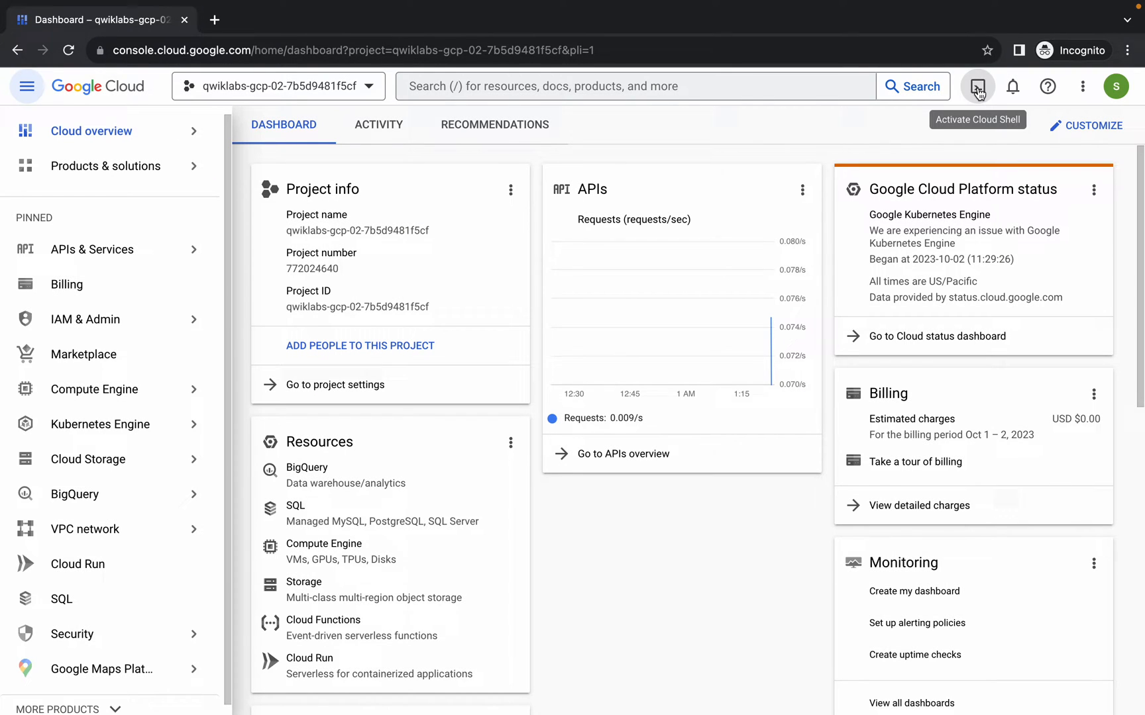
left_click(977, 87)
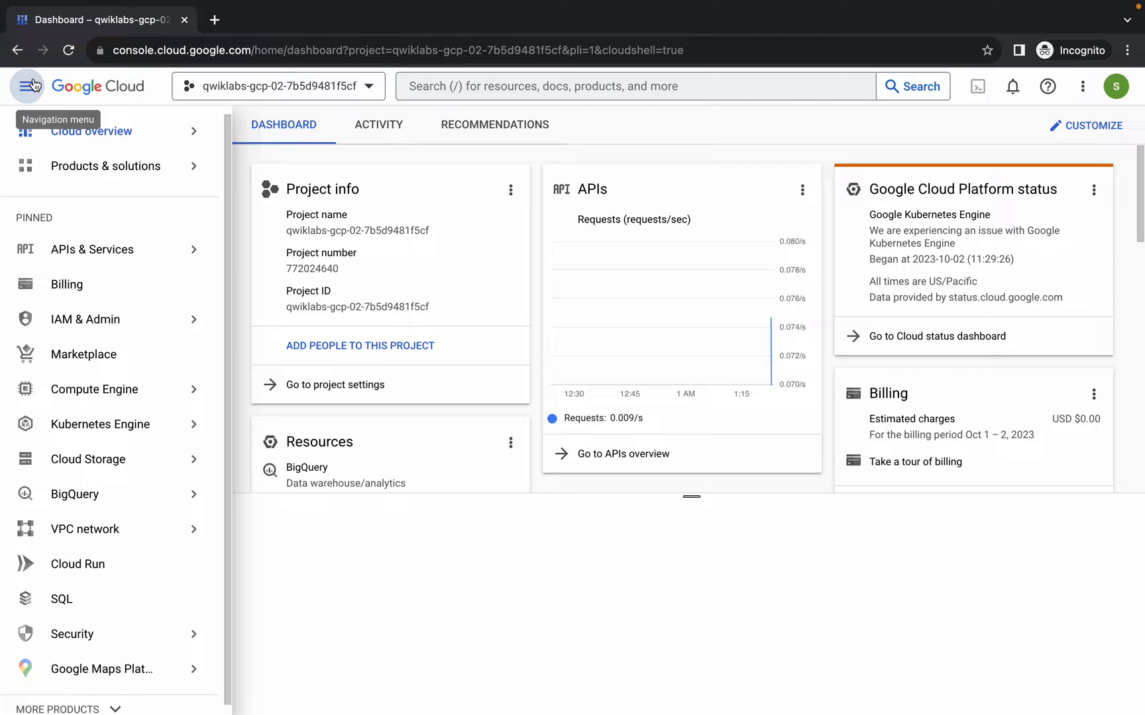
left_click(978, 86)
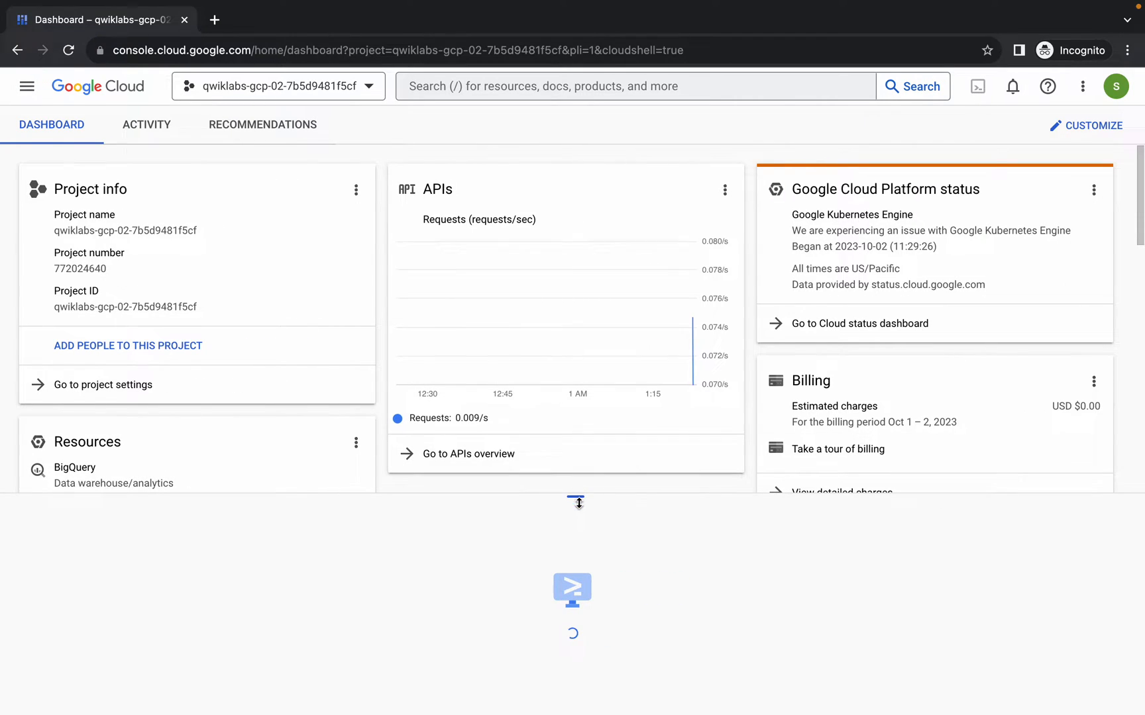
left_click(978, 86)
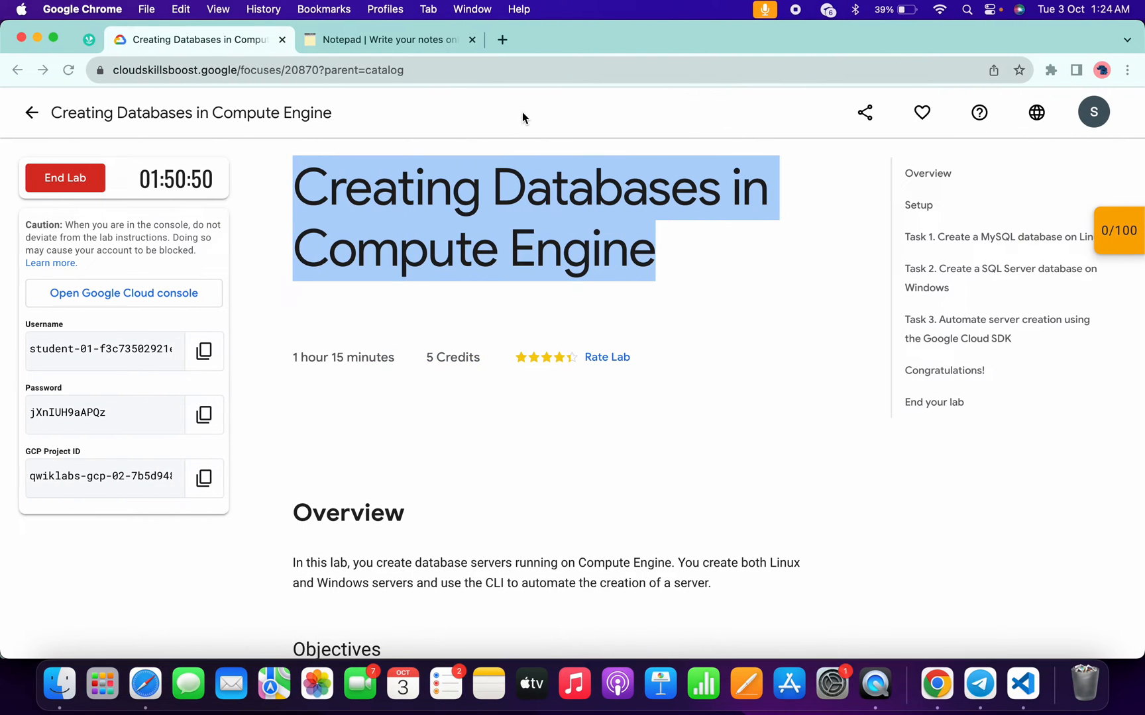
Review the saved commands in the Notepad, then scroll the lab to Task 3 steps 15–18.
left_click(389, 40)
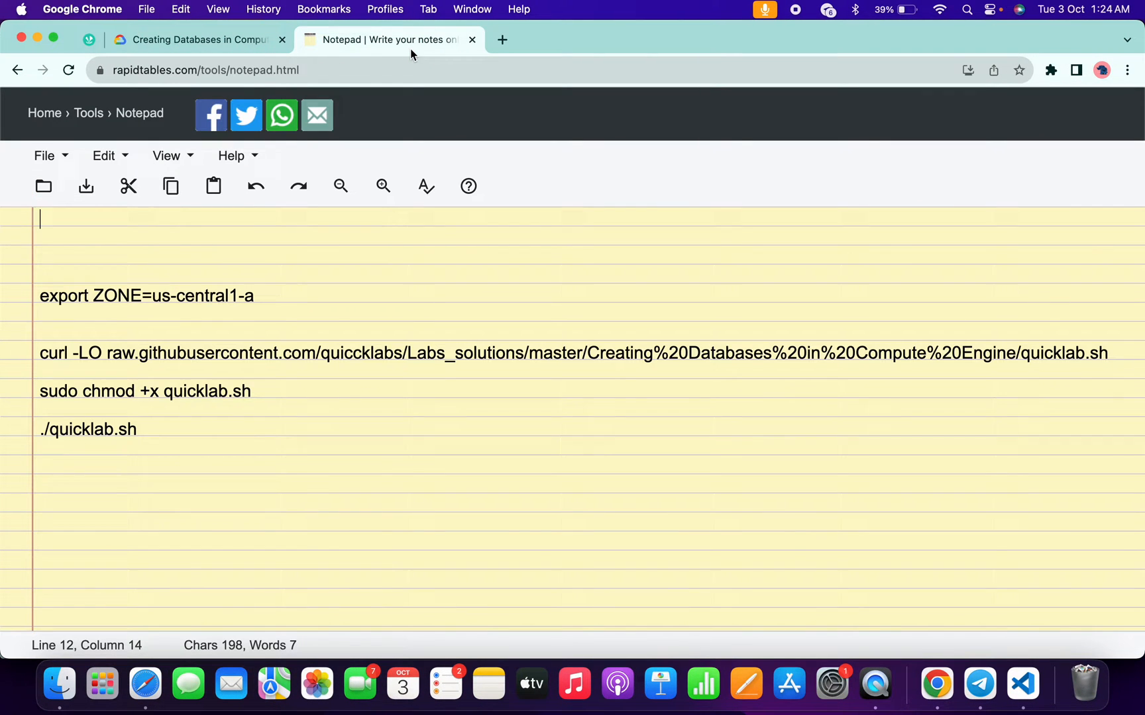
left_click(192, 39)
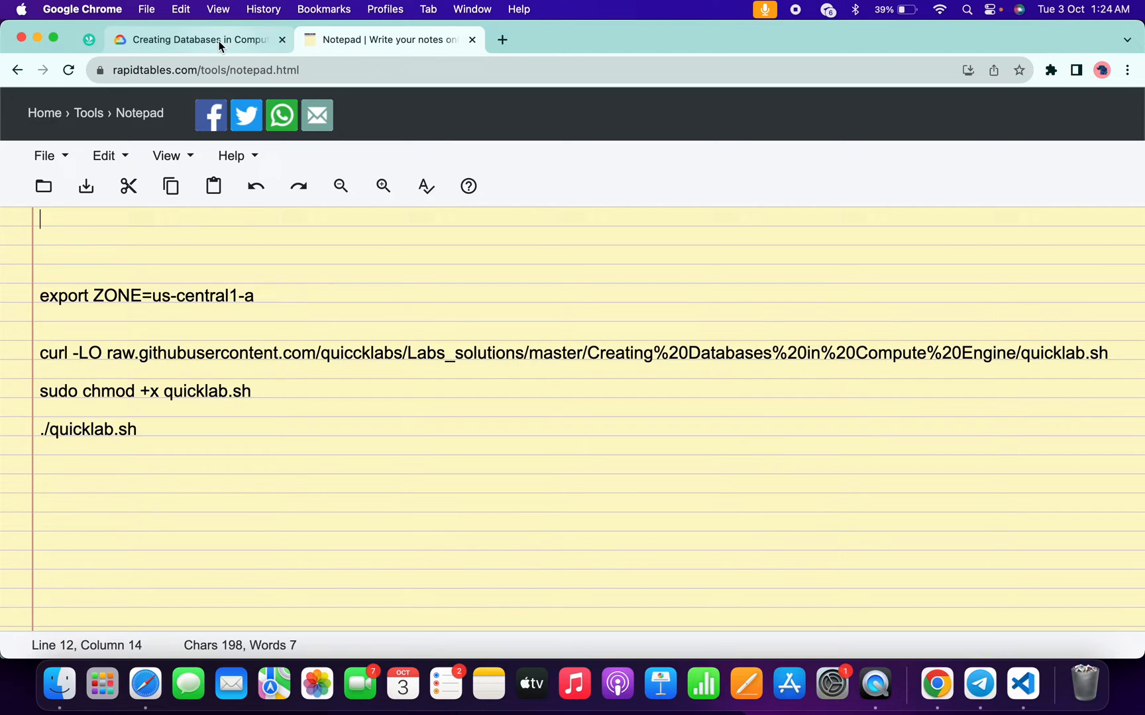
left_click(199, 40)
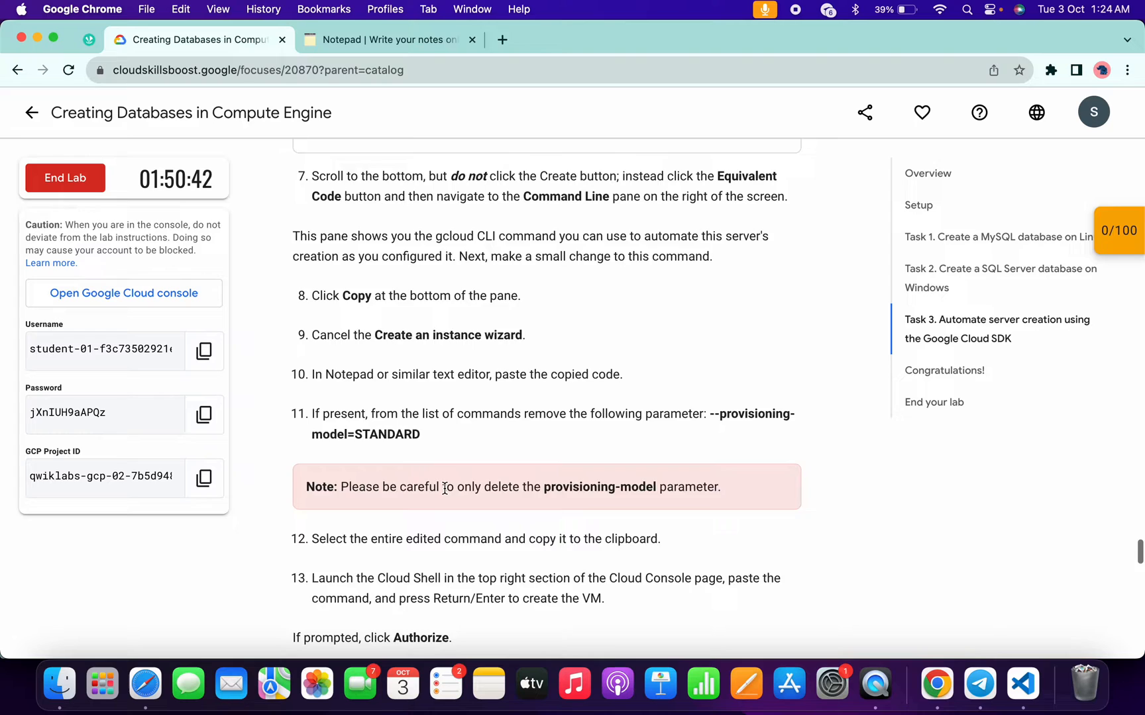
scroll("down", 3)
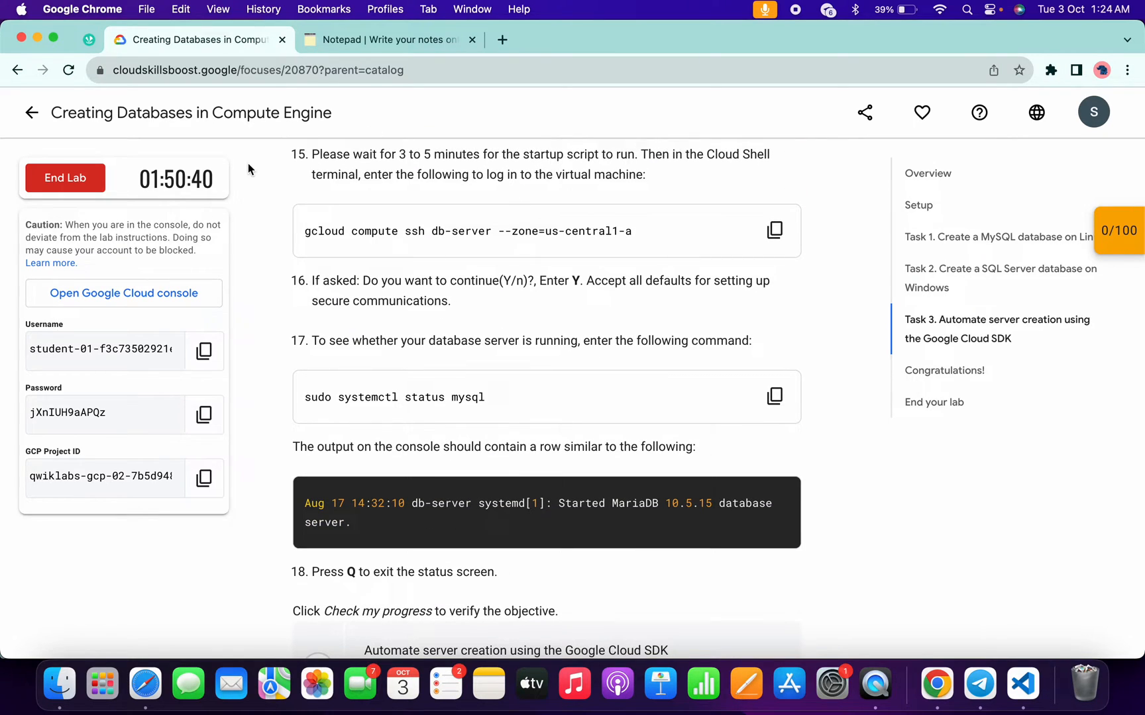
mouse_move(638, 241)
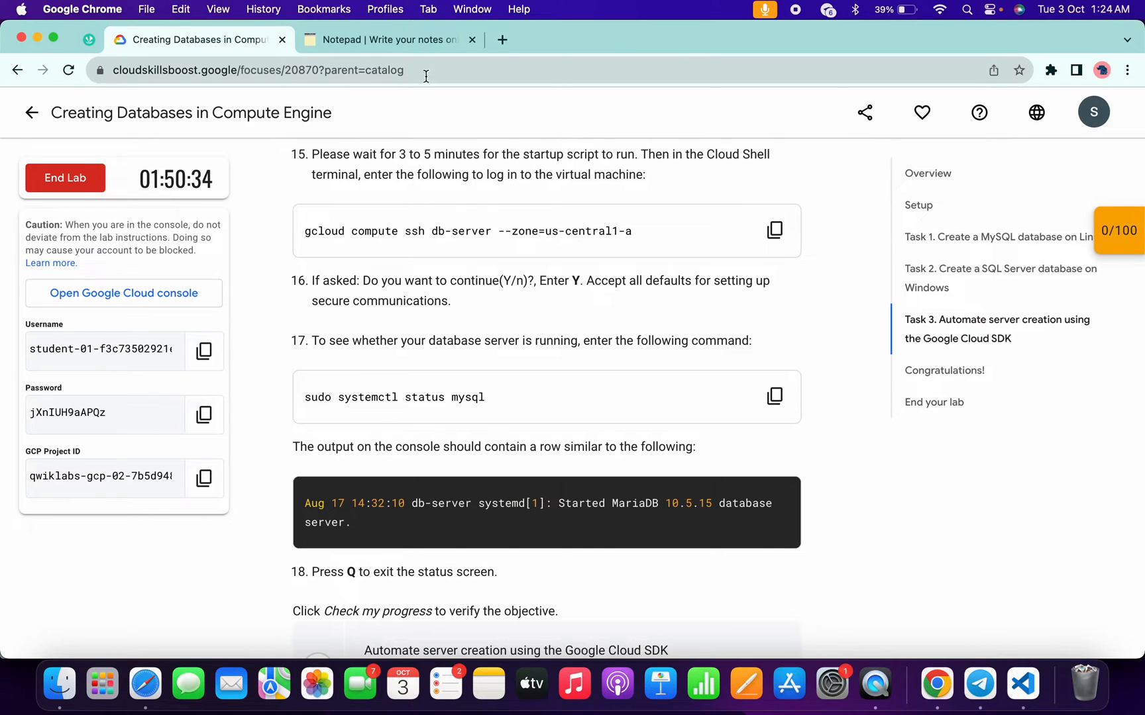
left_click(390, 40)
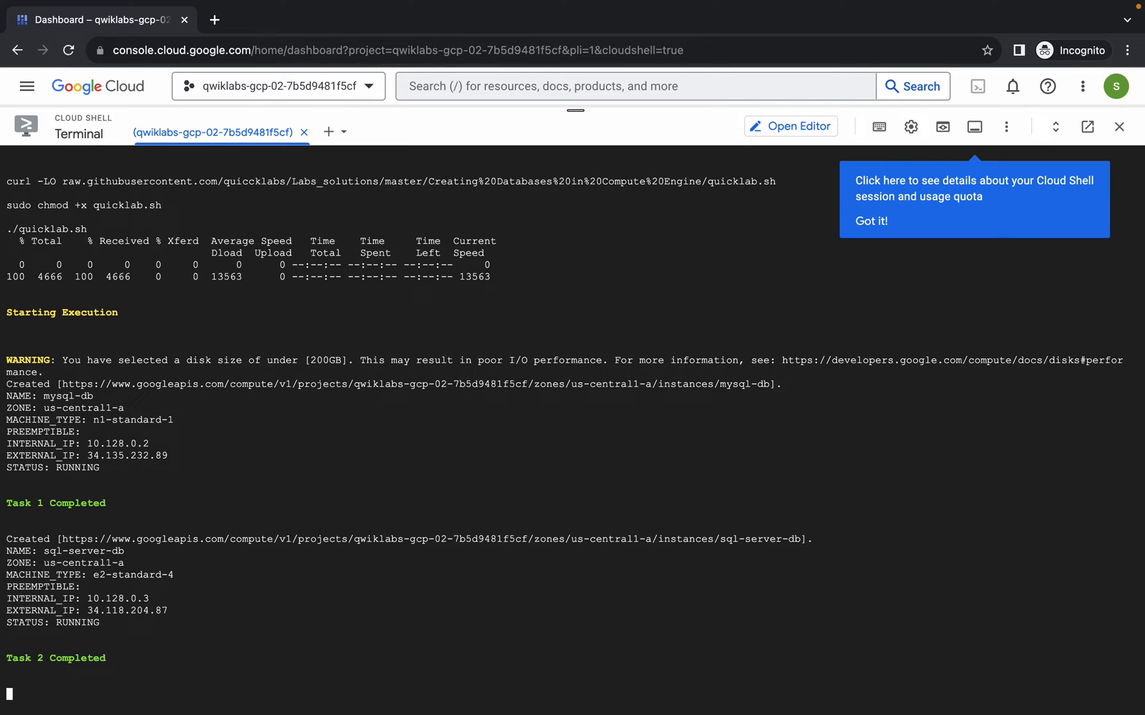
Run the export ZONE, curl, chmod and ./quicklab.sh commands until Task 2 Completed.
scroll("down", 3)
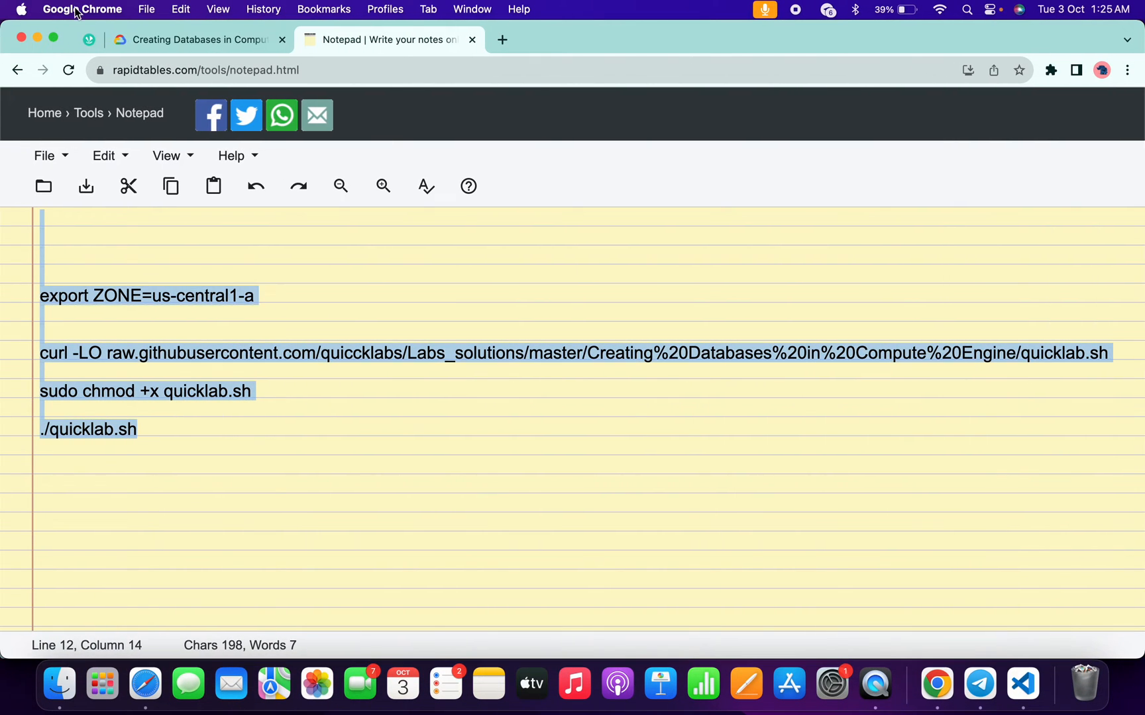
Run Check my progress from the 0/100 score badge, raising the score to 30/100.
left_click(192, 39)
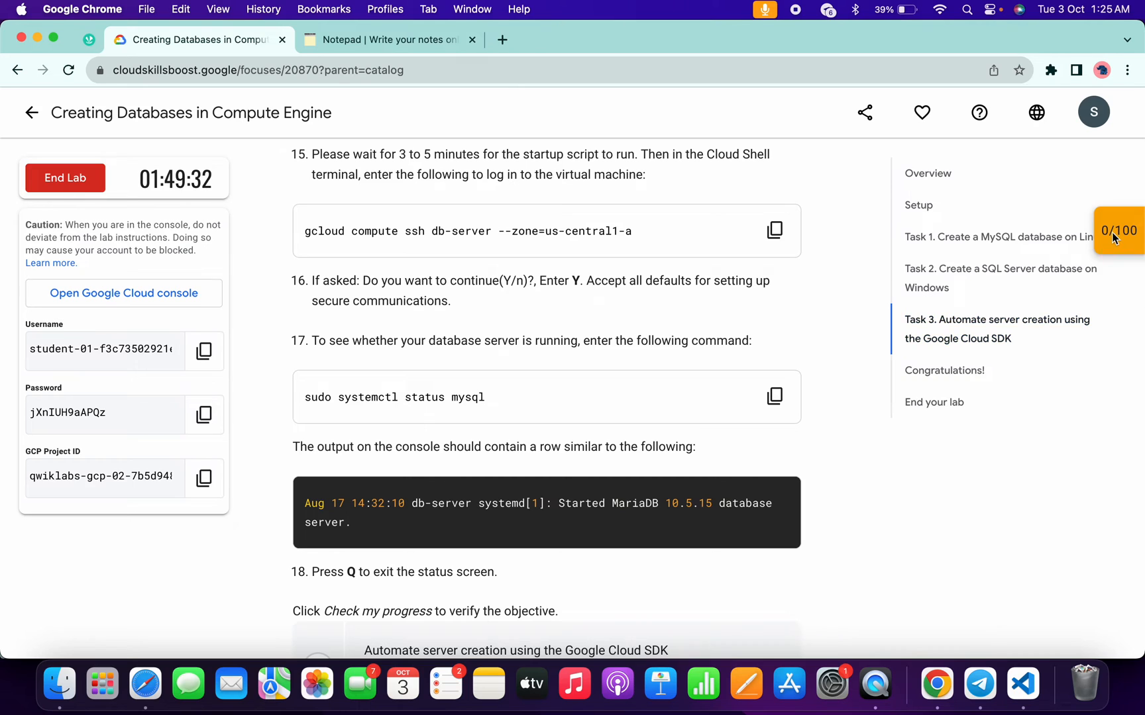
left_click(1118, 229)
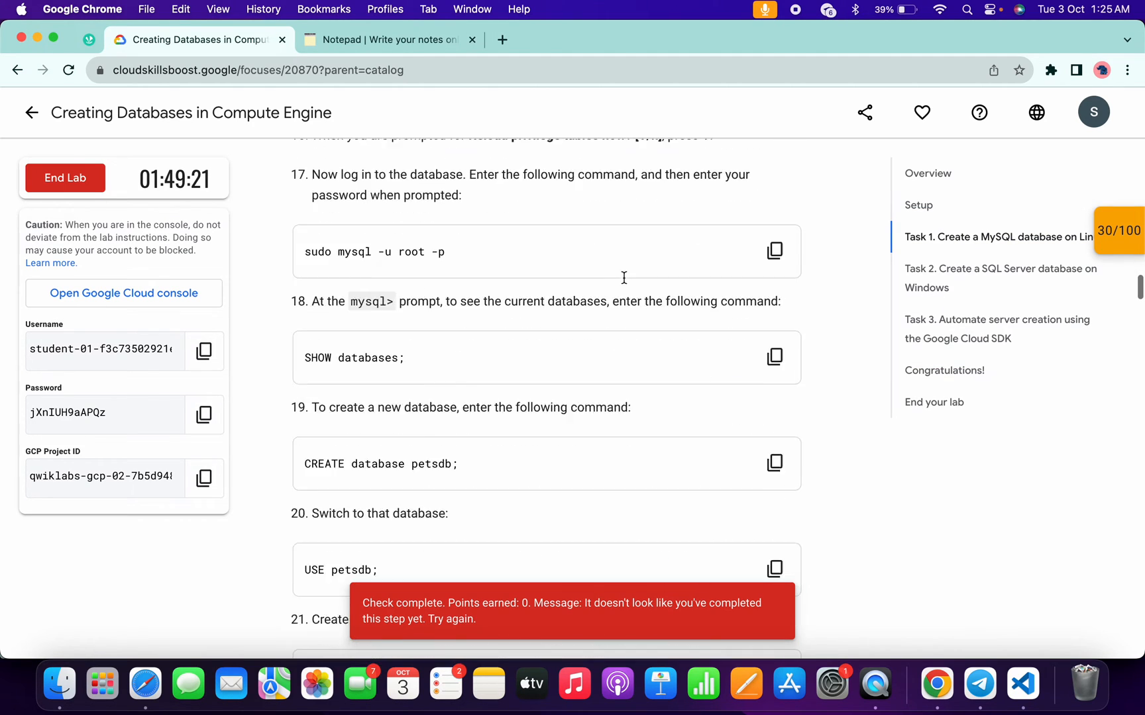
Check progress on the MySQL-on-Linux and SQL-Server-on-Windows checkpoints under Tasks 1 and 2.
scroll("down", 3)
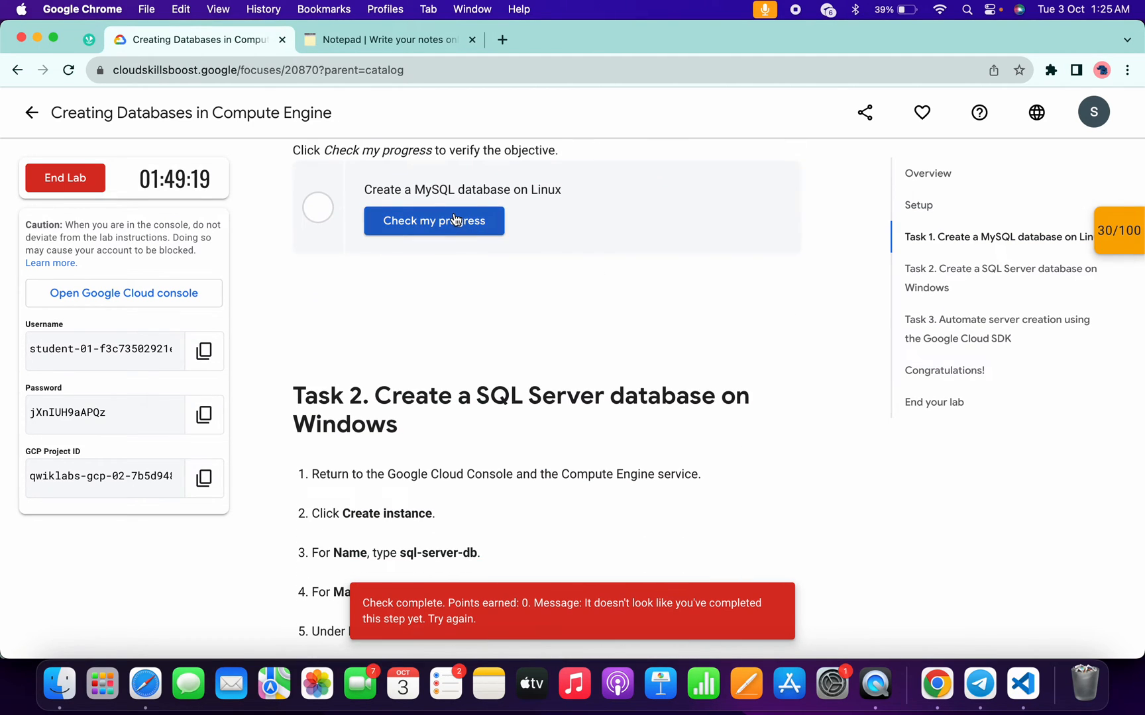
left_click(434, 220)
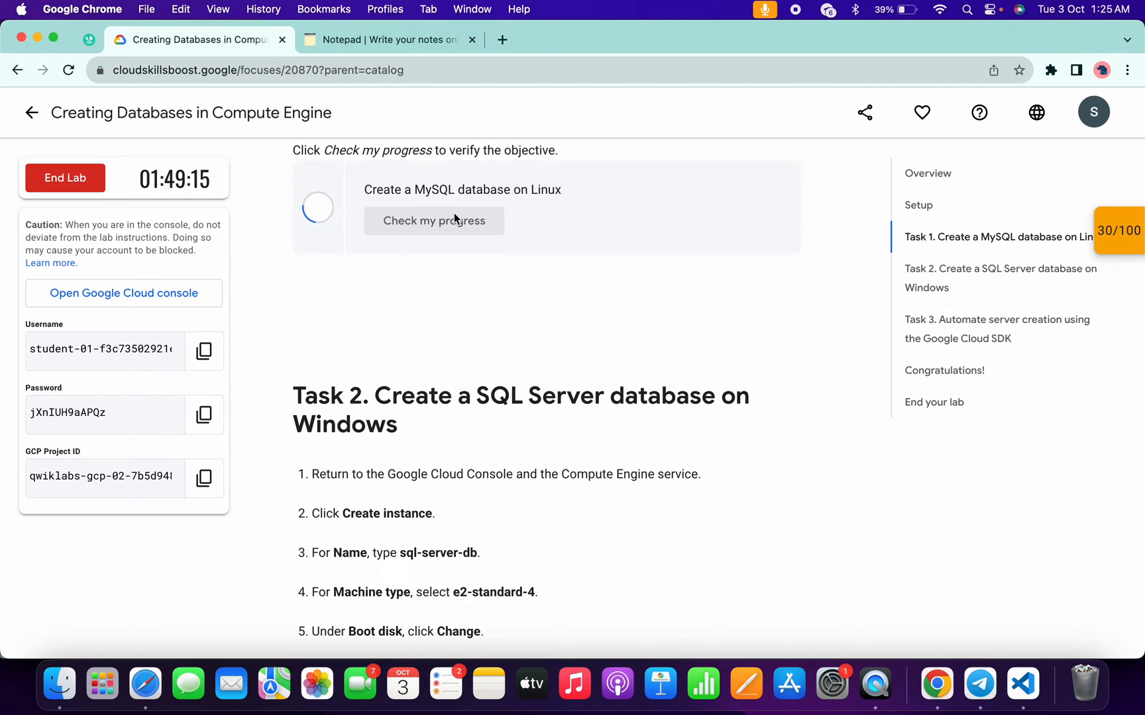
left_click(434, 220)
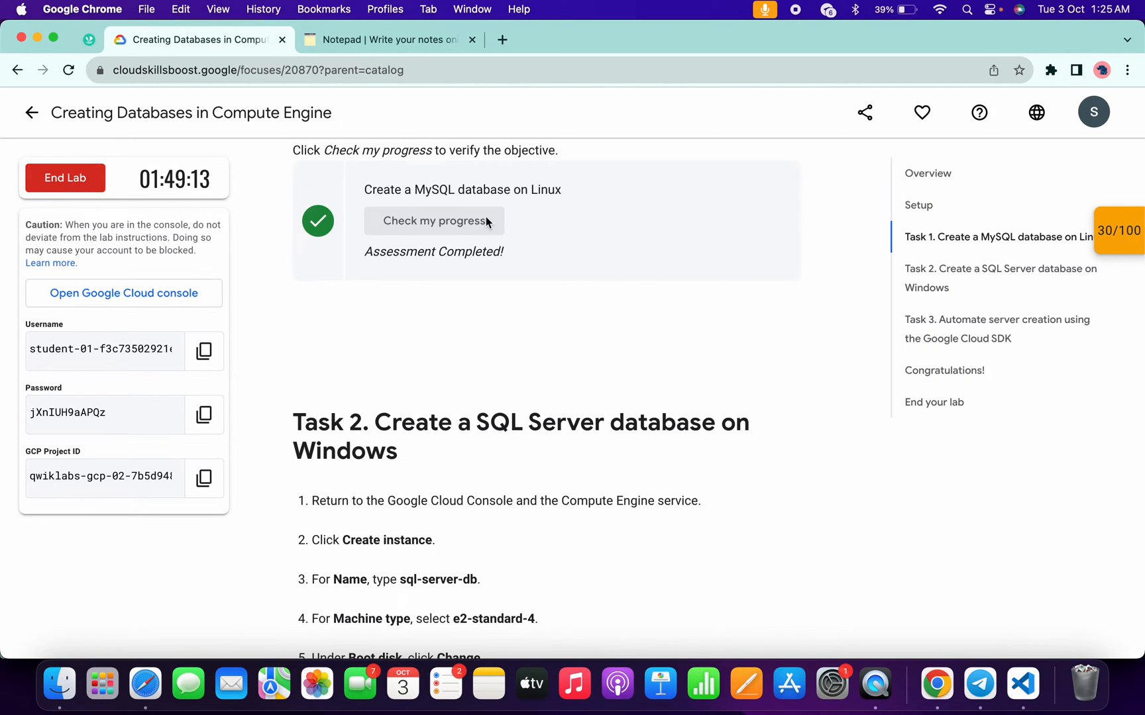
scroll("down", 3)
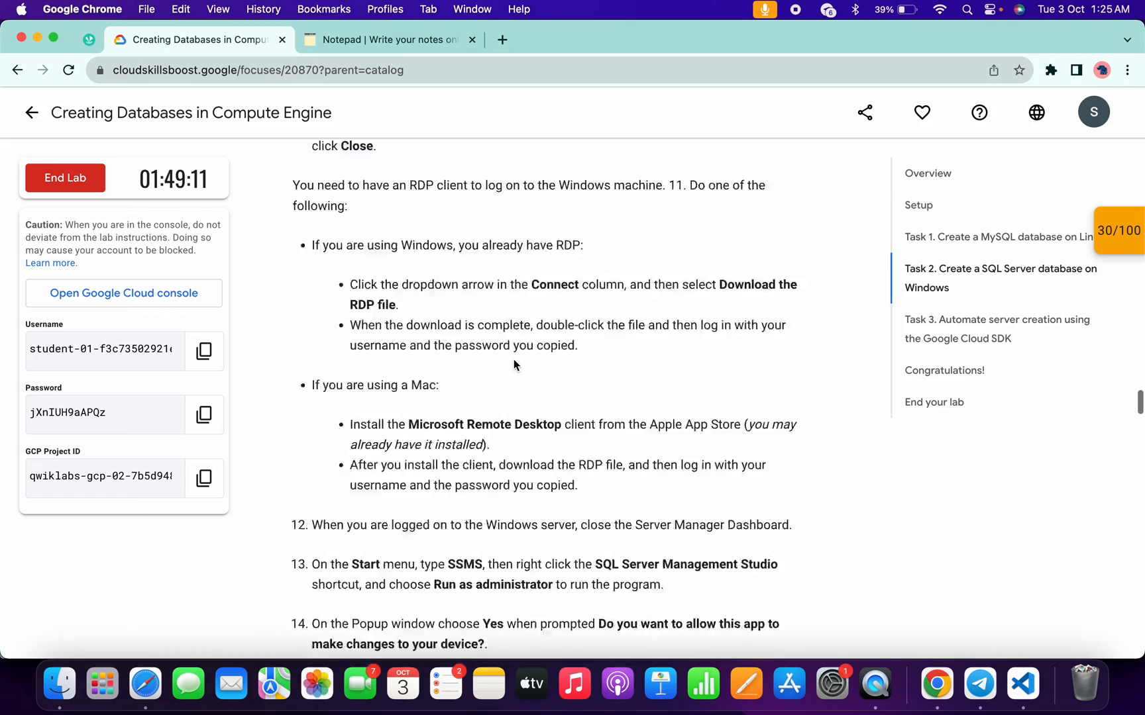
scroll("down", 3)
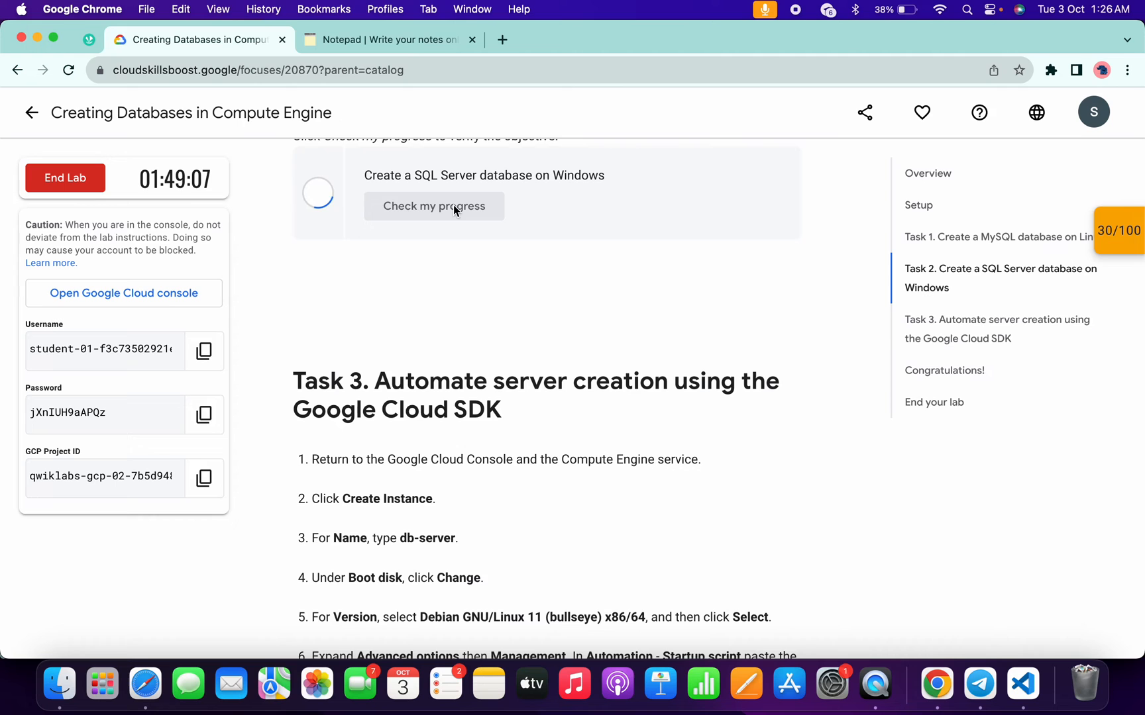
scroll("down", 3)
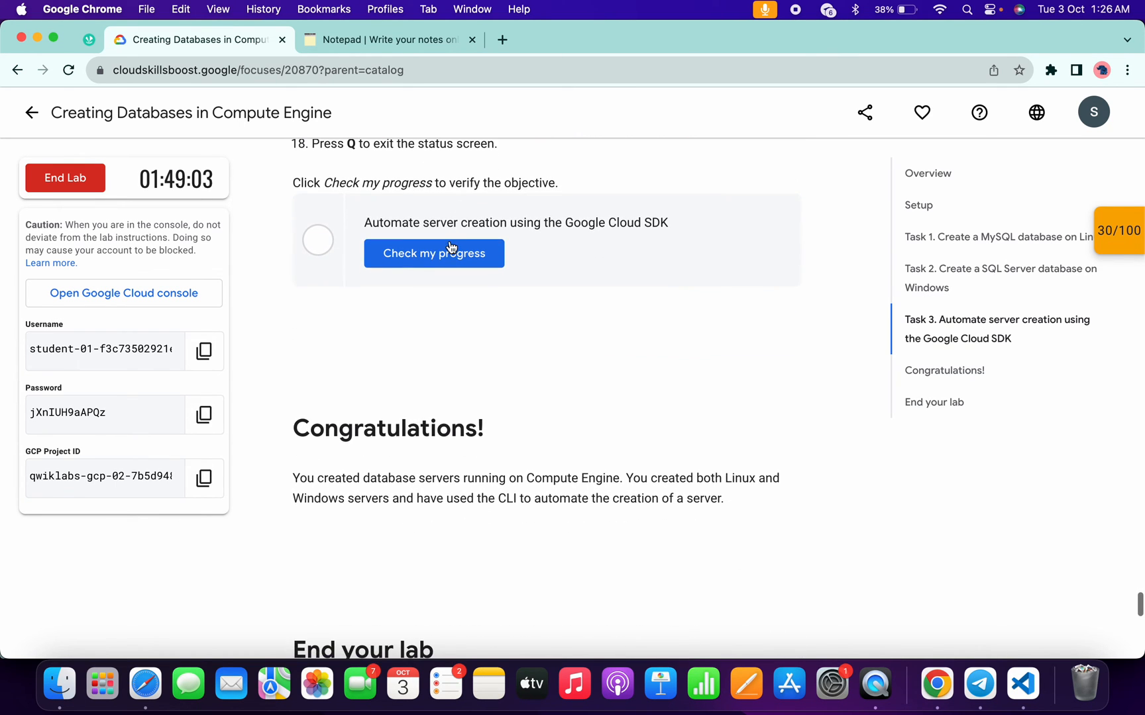
Mark the Task 3 automate-server-creation check completed, then recheck it from the Checkpoints panel.
left_click(435, 253)
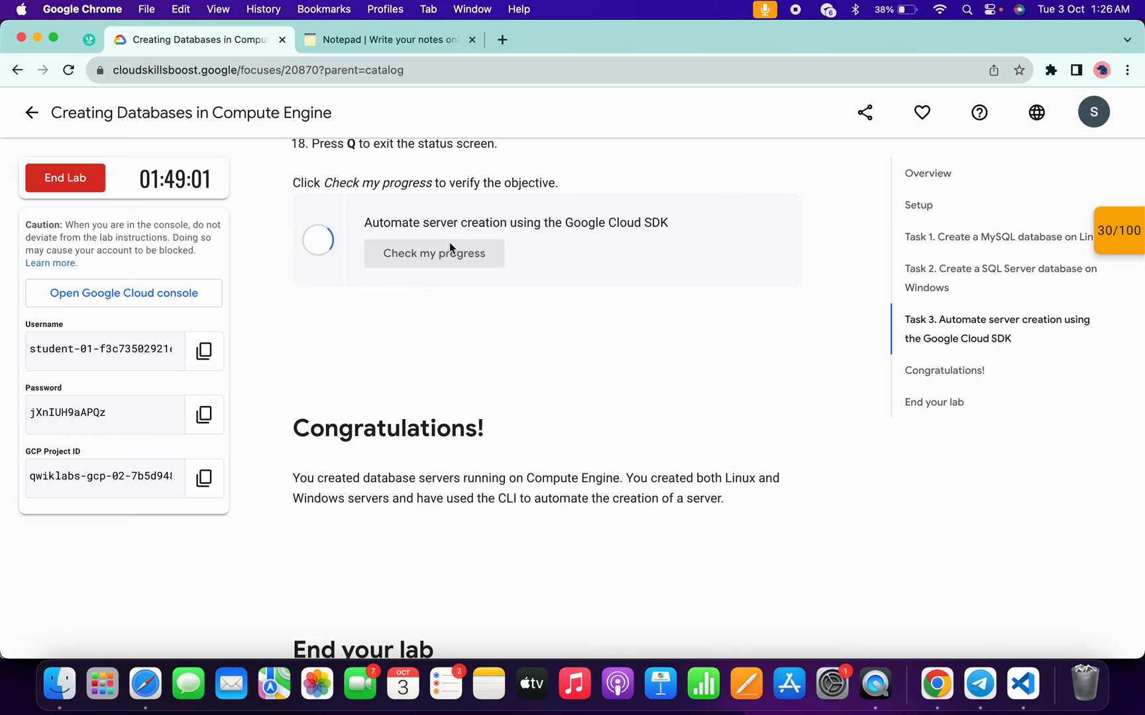
left_click(434, 253)
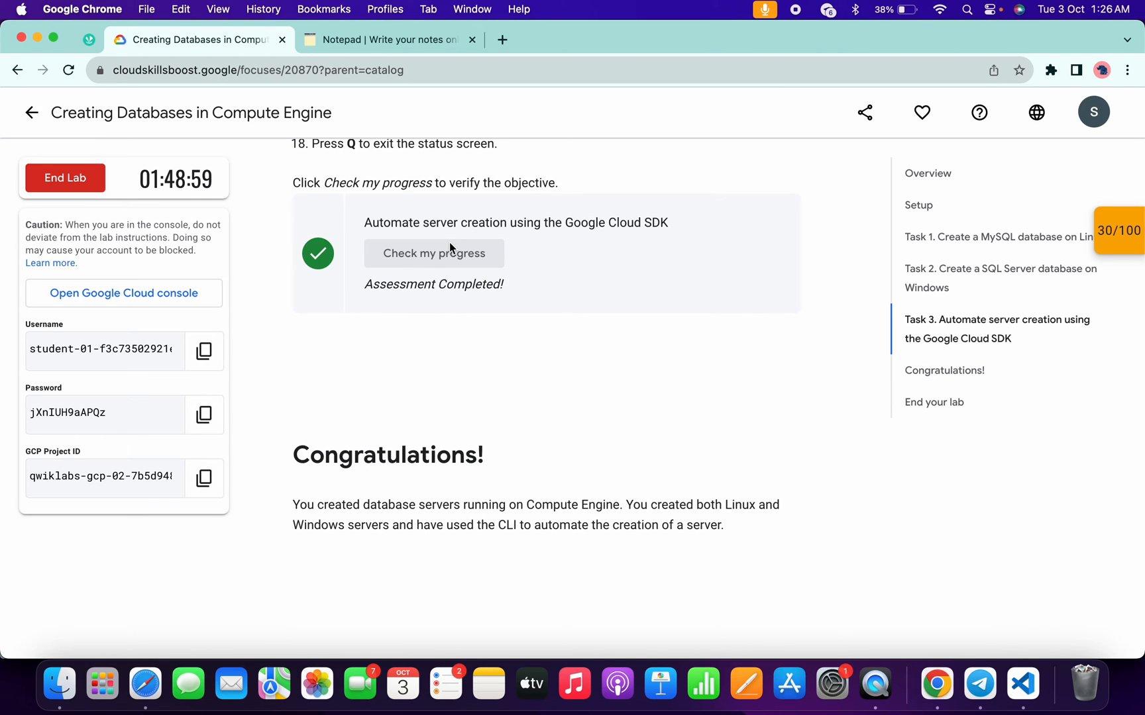
left_click(1118, 232)
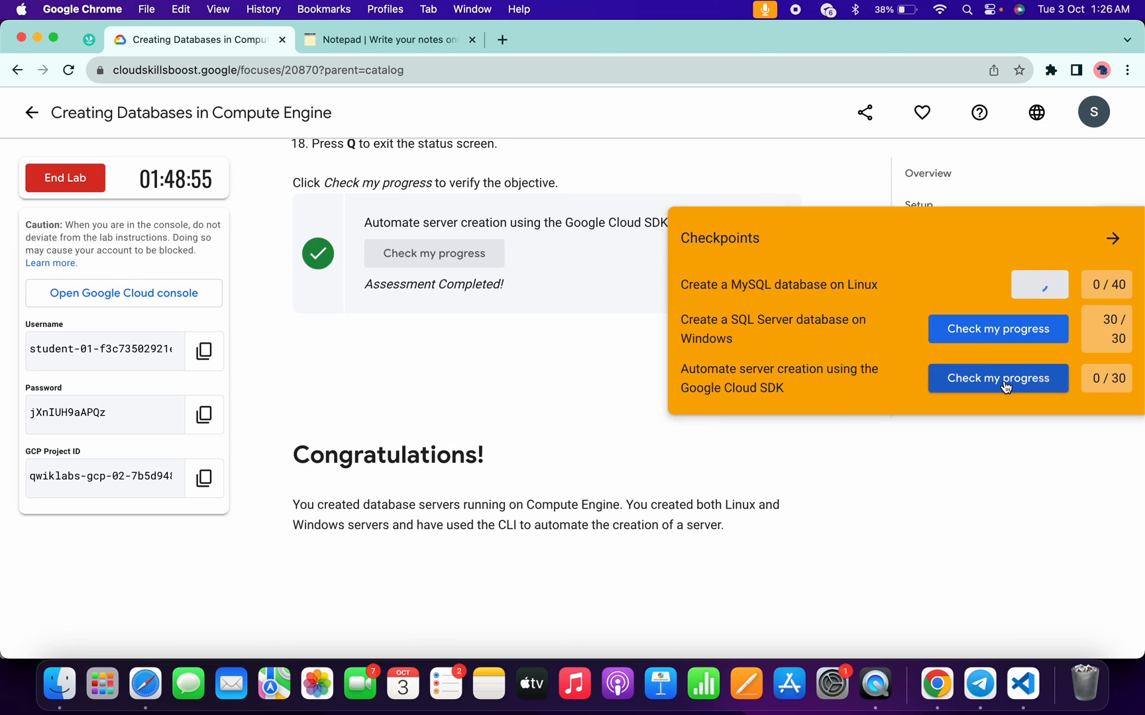
left_click(998, 379)
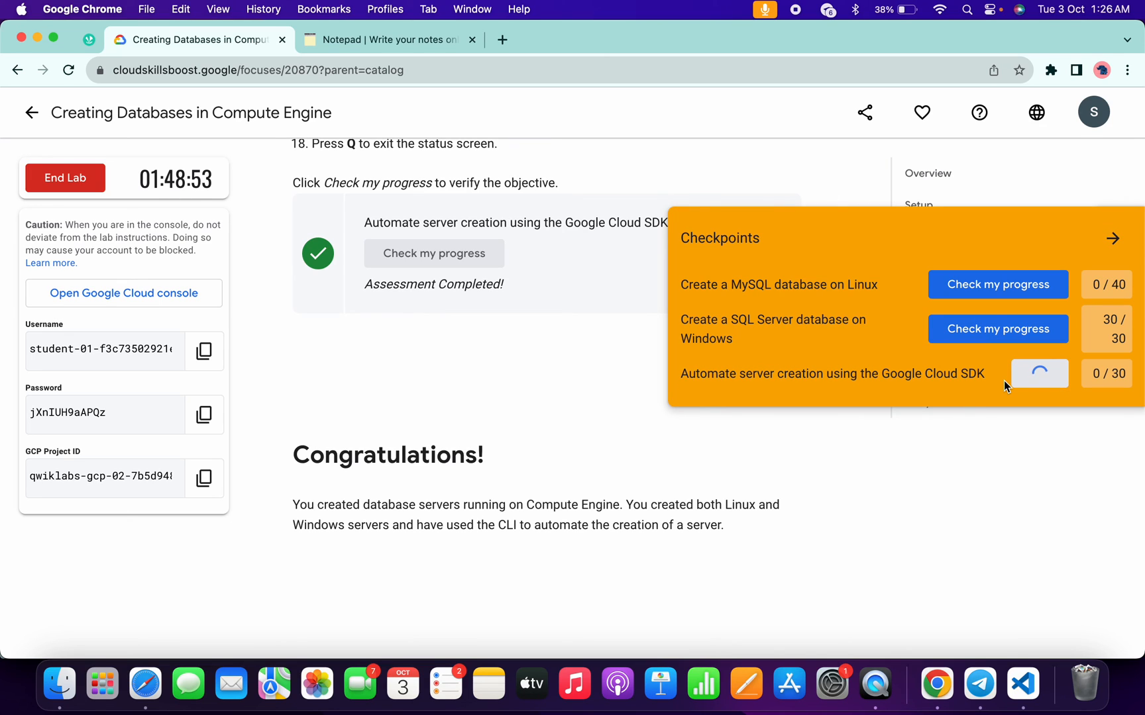